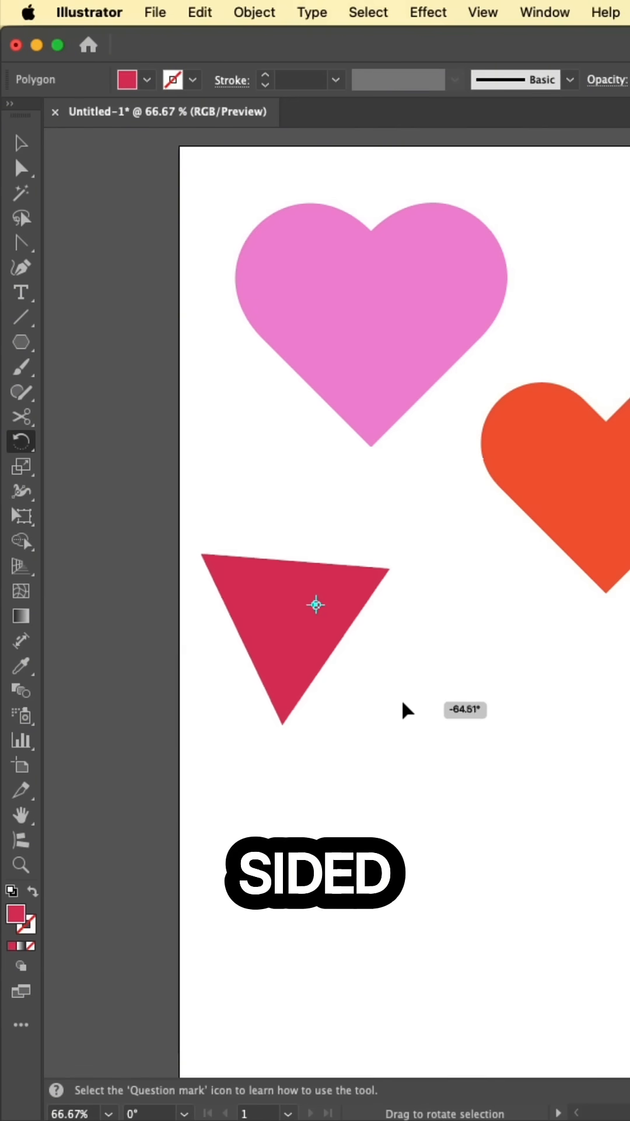
Step: Rotate the red triangle about -64.5° with the Rotate tool so it tilts over
{"action": "left_click", "coordinate": [21, 167]}
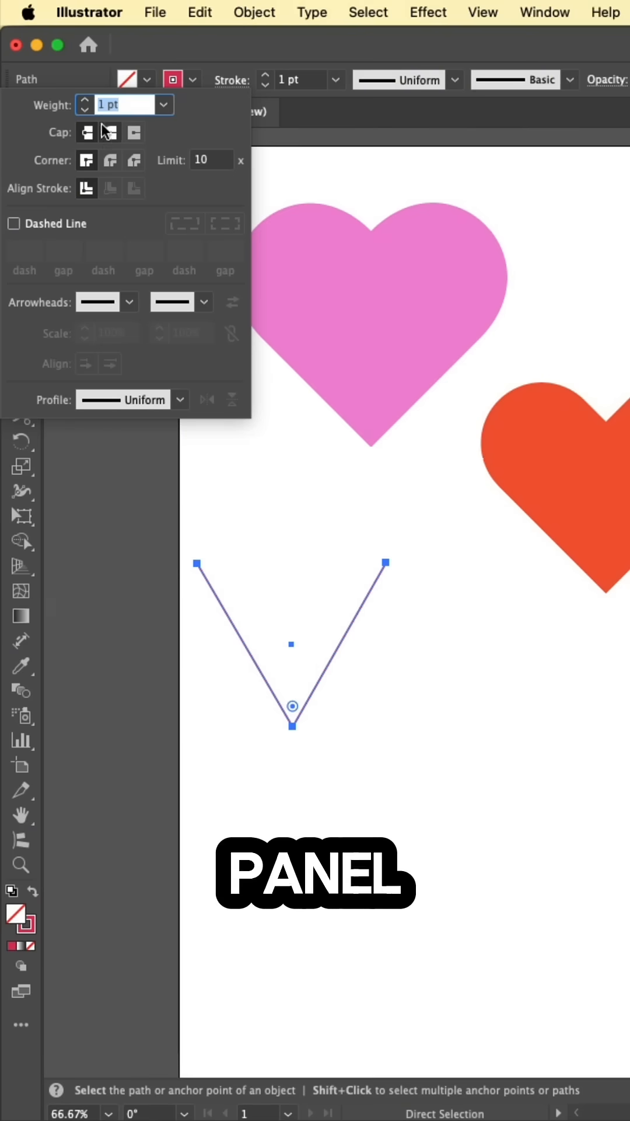
Step: Give the open V-shaped path's 1 pt stroke round end caps
{"action": "left_click", "coordinate": [109, 131]}
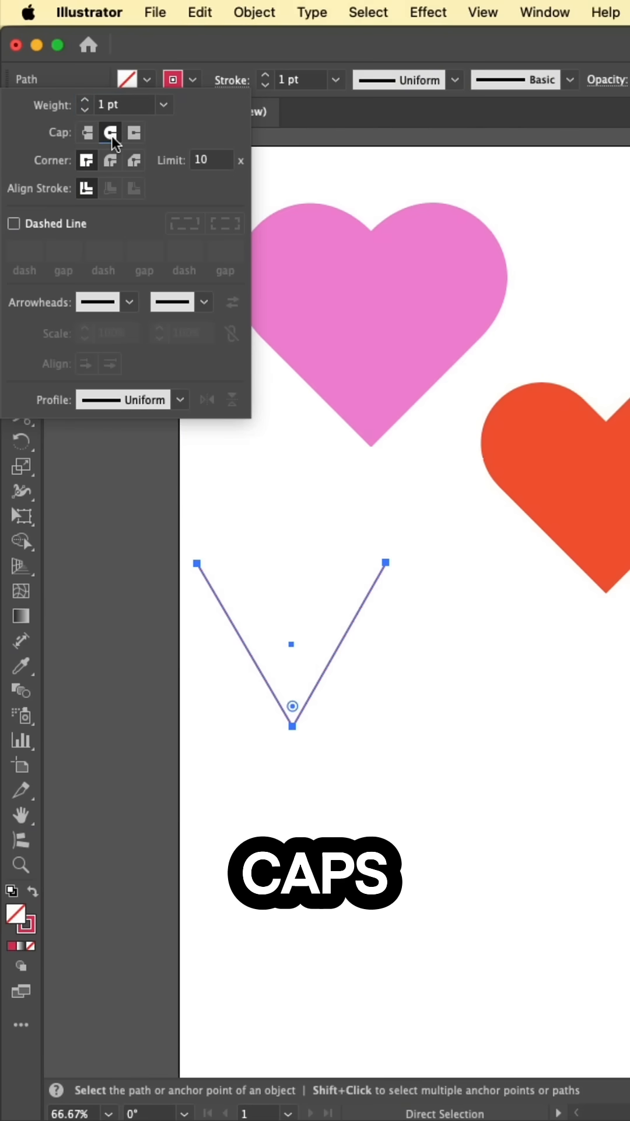